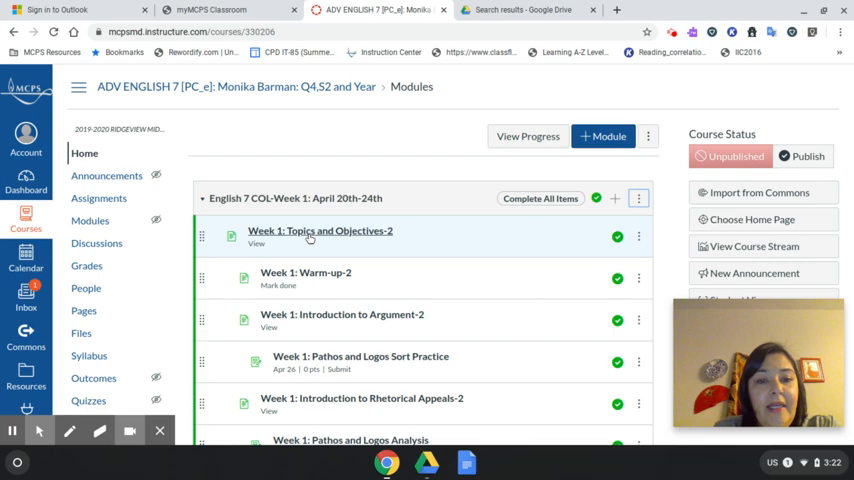
Step: Read Week 1: Topics and Objectives-2 to the bottom, then advance to the Warm-up page
left_click(320, 230)
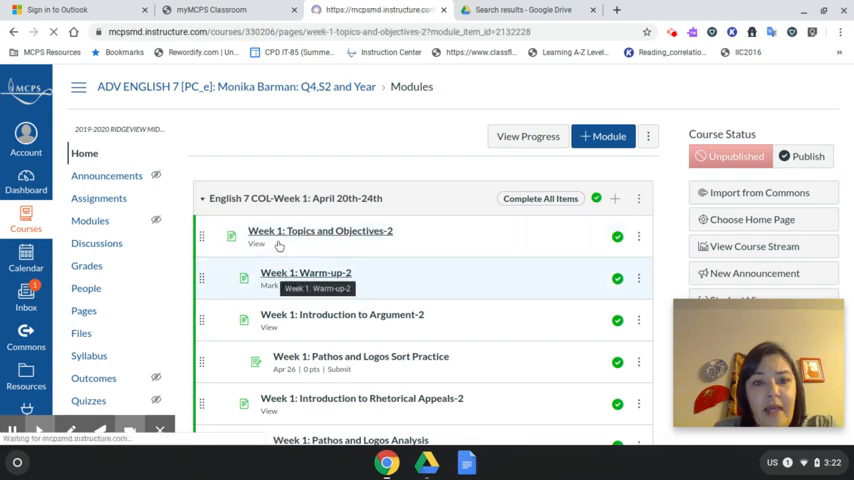
left_click(320, 230)
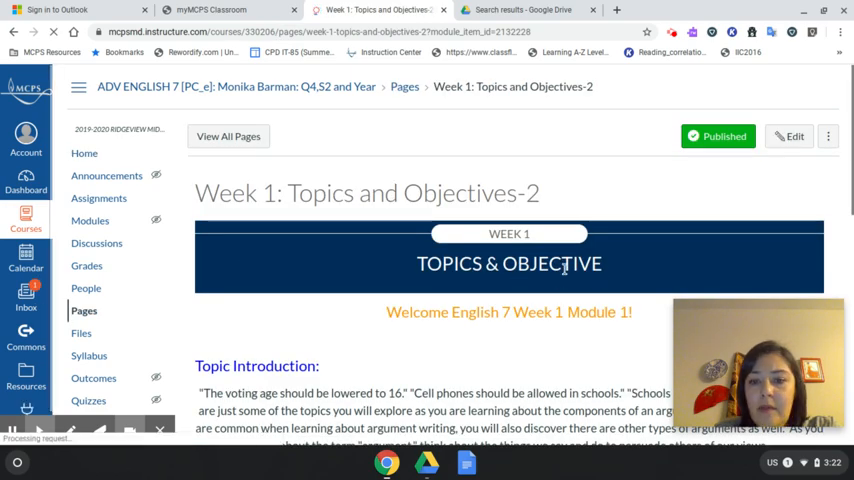
scroll("down", 3)
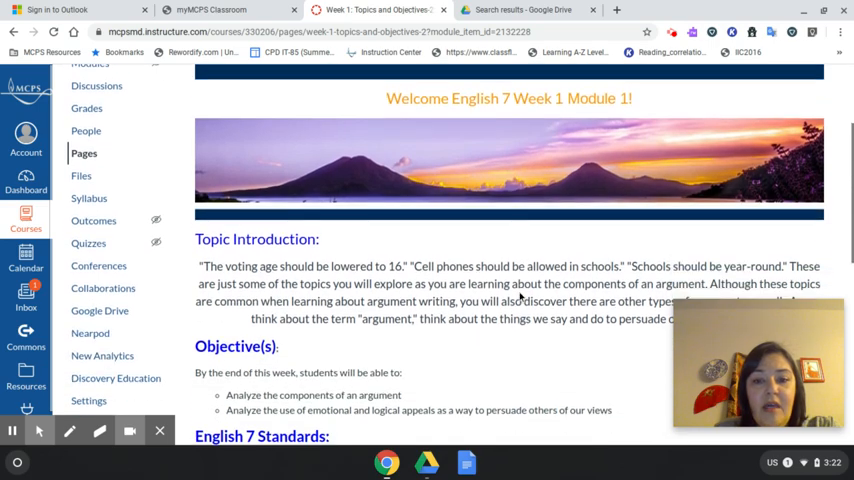
scroll("down", 3)
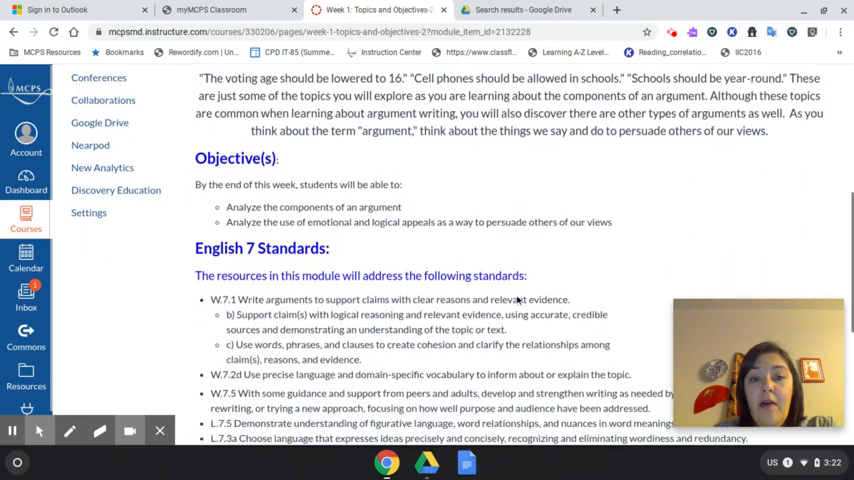
scroll("down", 3)
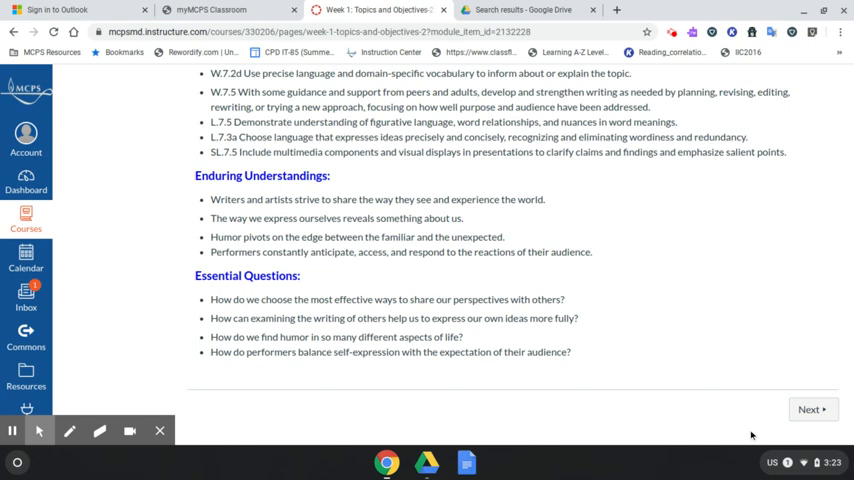
left_click(811, 405)
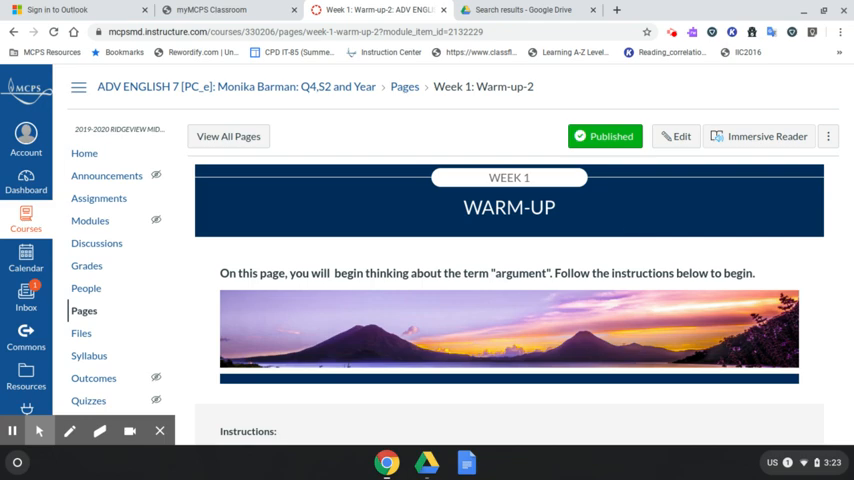
Step: Read the Warm-up-2 argument prompt instructions, then advance to Introduction to Argument
scroll("down", 3)
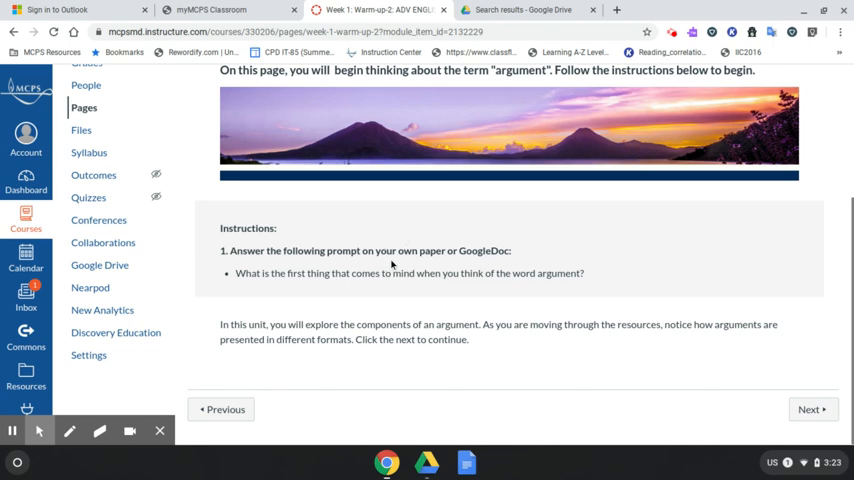
mouse_move(396, 270)
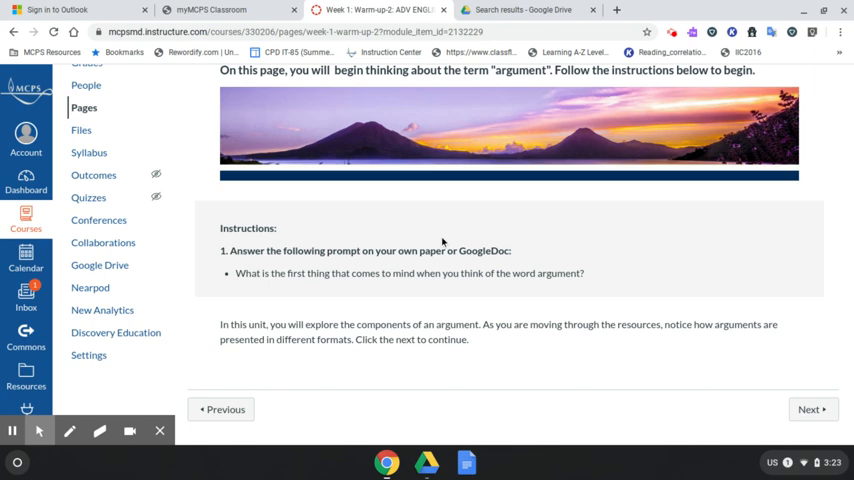
mouse_move(82, 272)
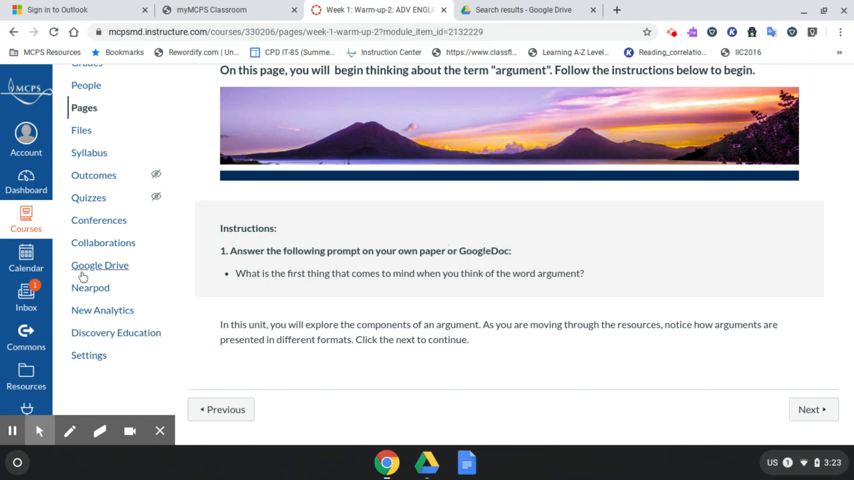
left_click(815, 410)
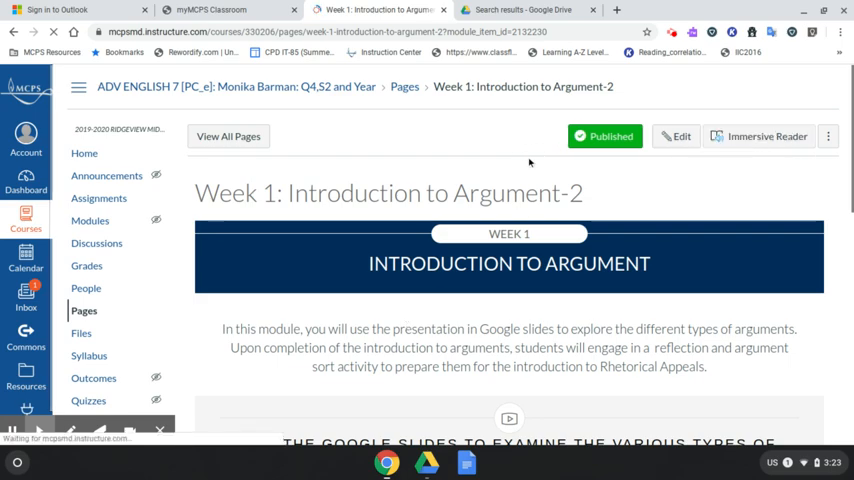
Step: Scroll Introduction to Argument-2 down to the embedded Google Slides on argument types
scroll("down", 3)
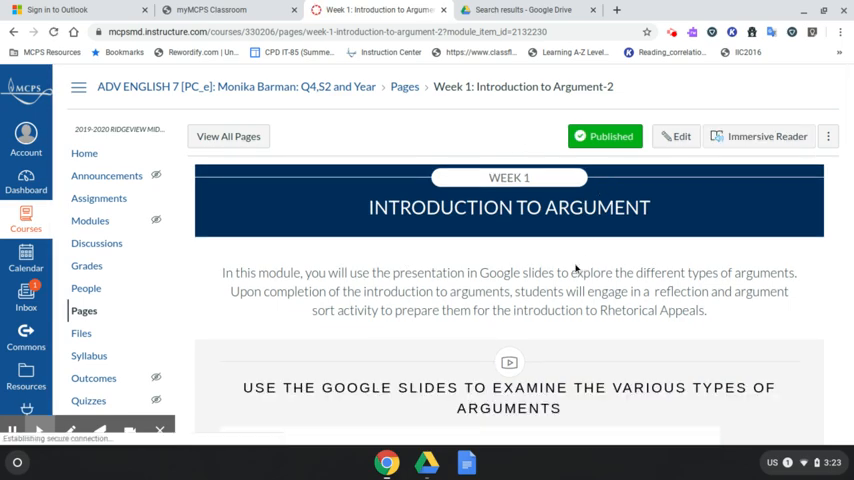
scroll("down", 3)
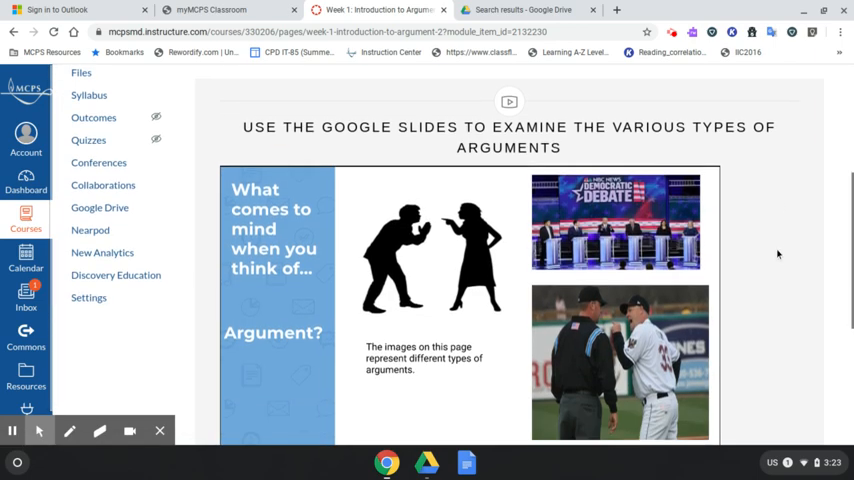
scroll("down", 3)
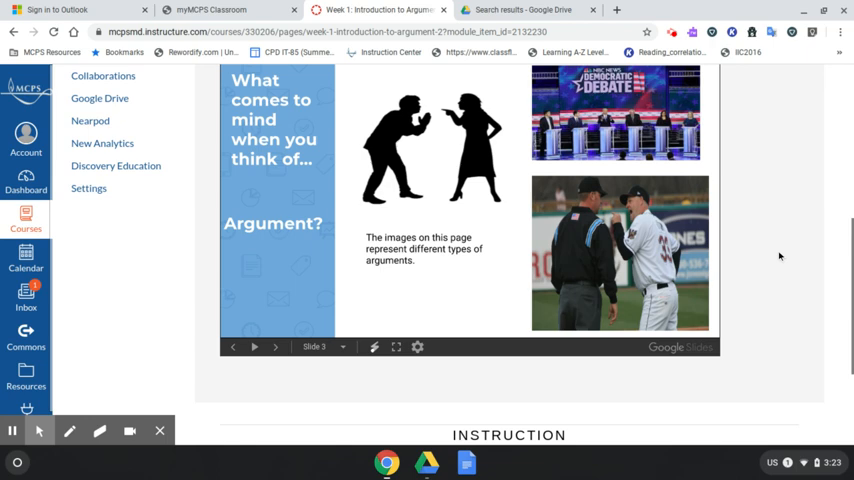
mouse_move(377, 381)
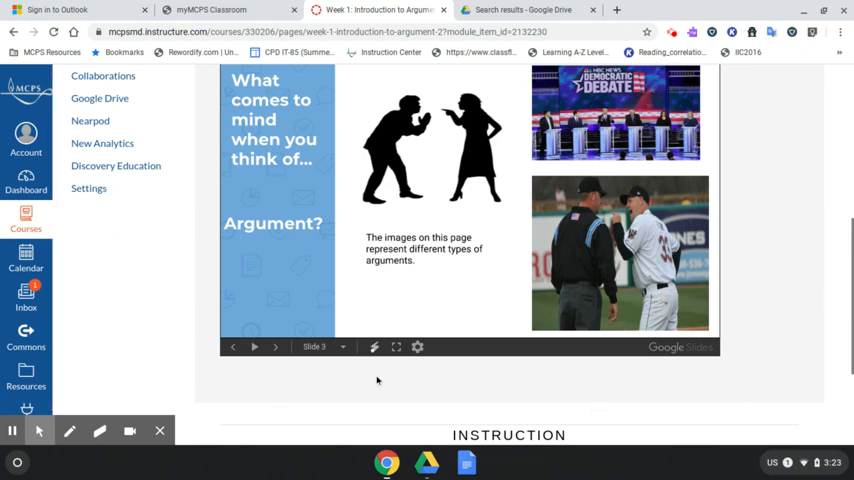
mouse_move(233, 230)
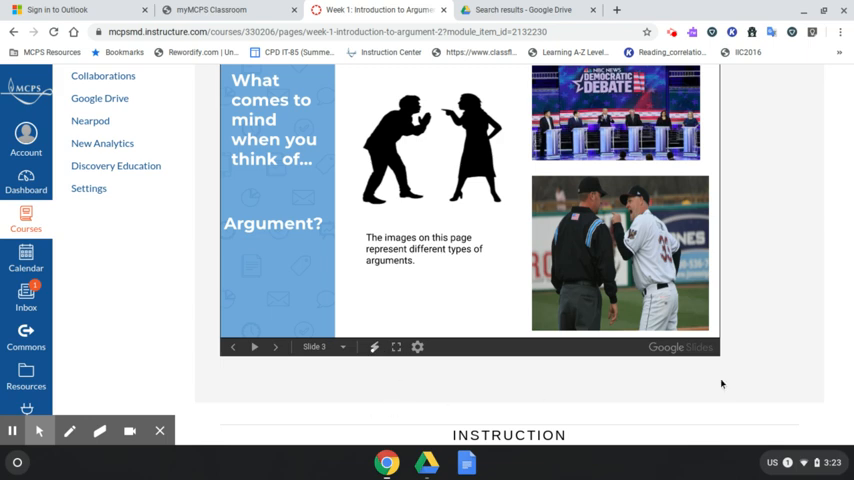
scroll("down", 3)
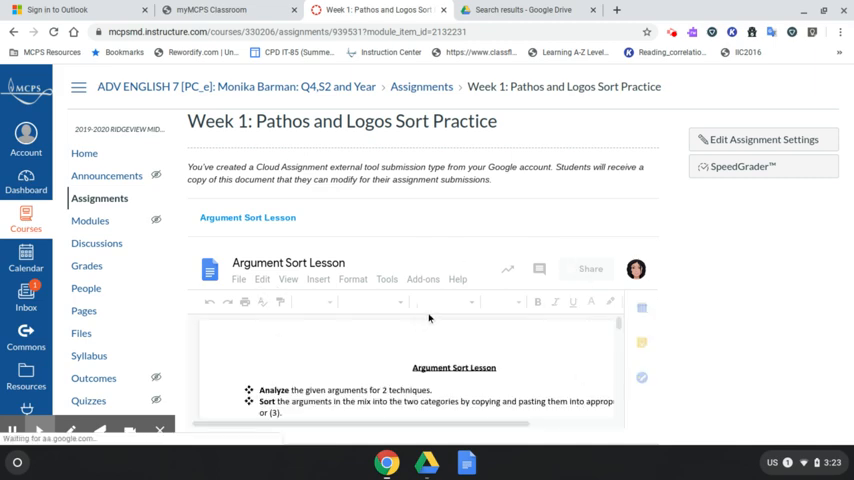
scroll("down", 3)
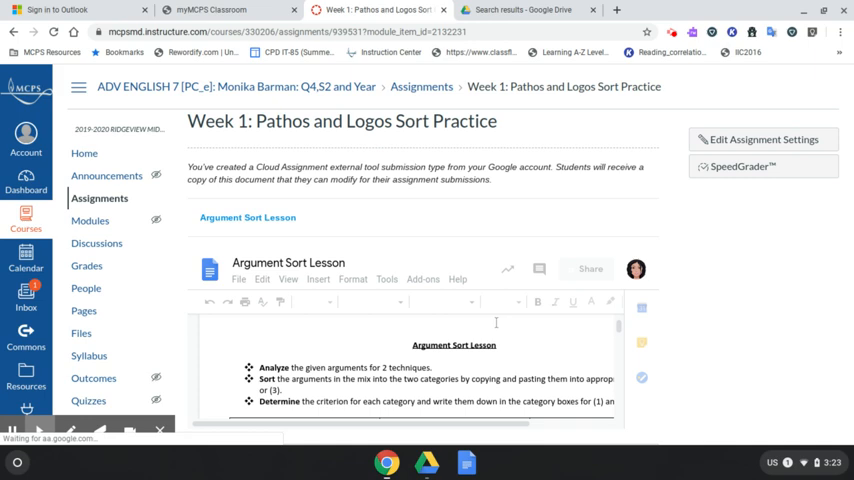
scroll("down", 3)
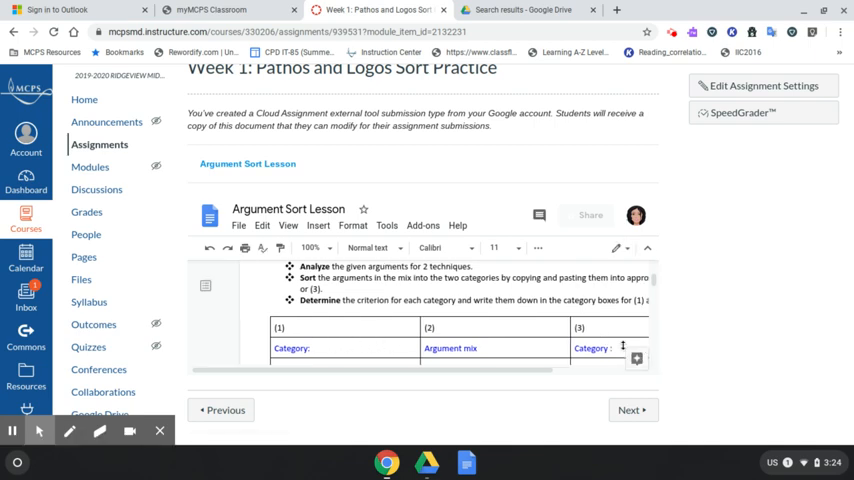
scroll("down", 3)
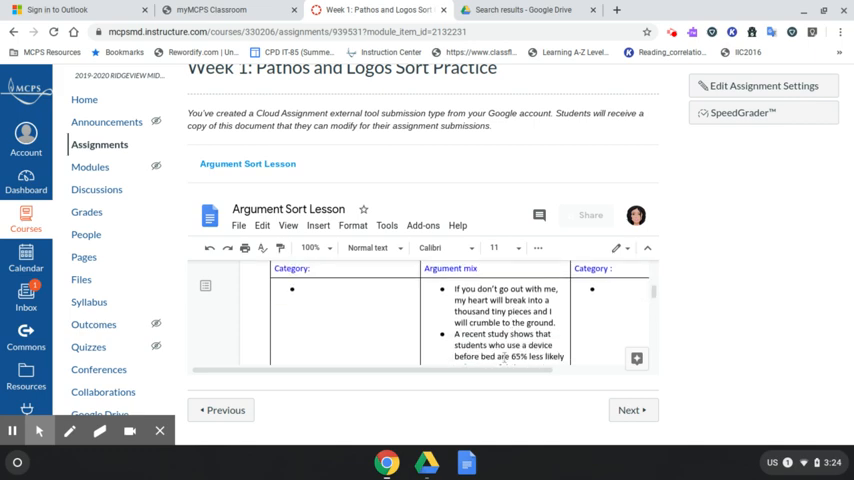
scroll("down", 3)
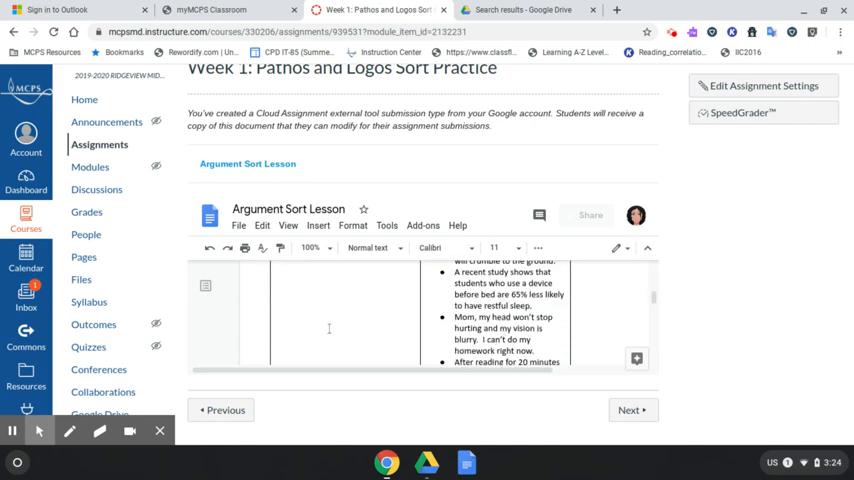
mouse_move(293, 360)
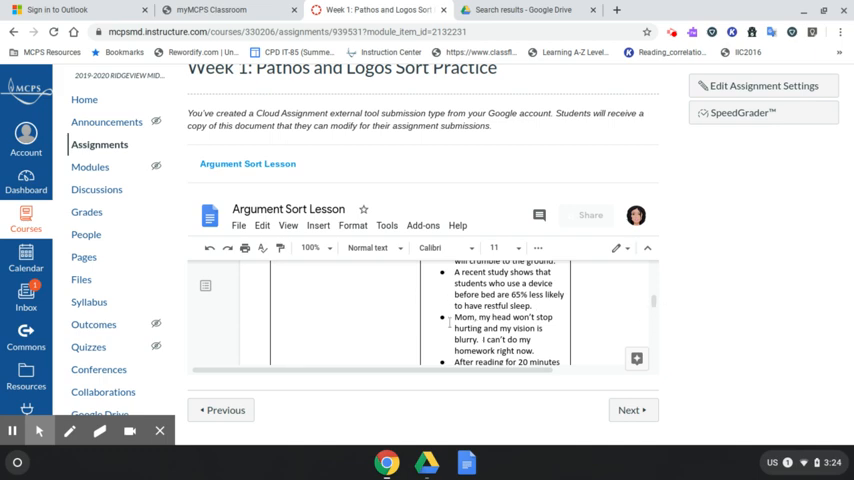
scroll("down", 3)
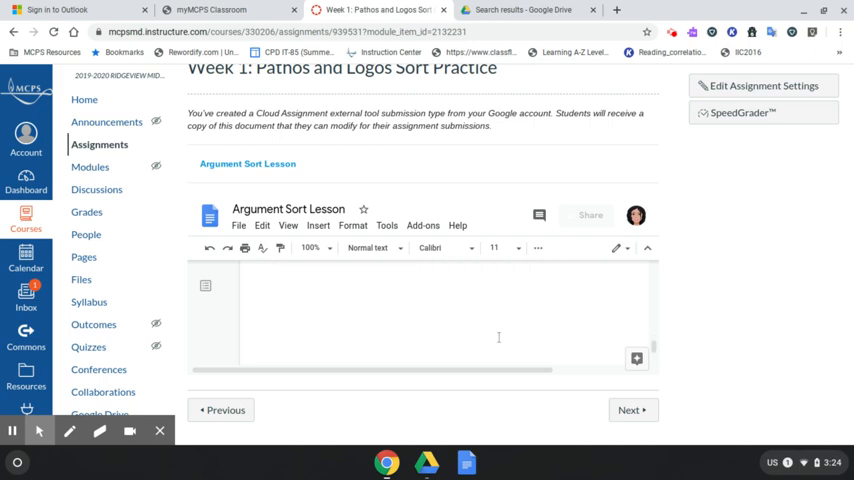
scroll("down", 3)
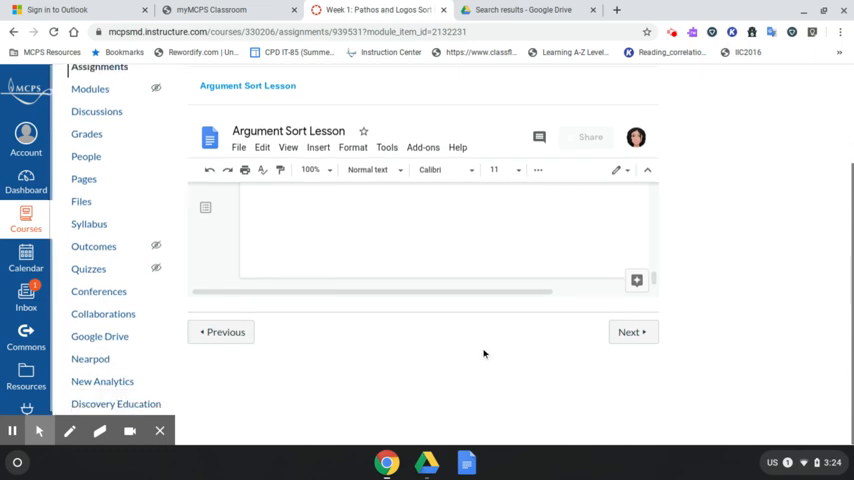
mouse_move(440, 303)
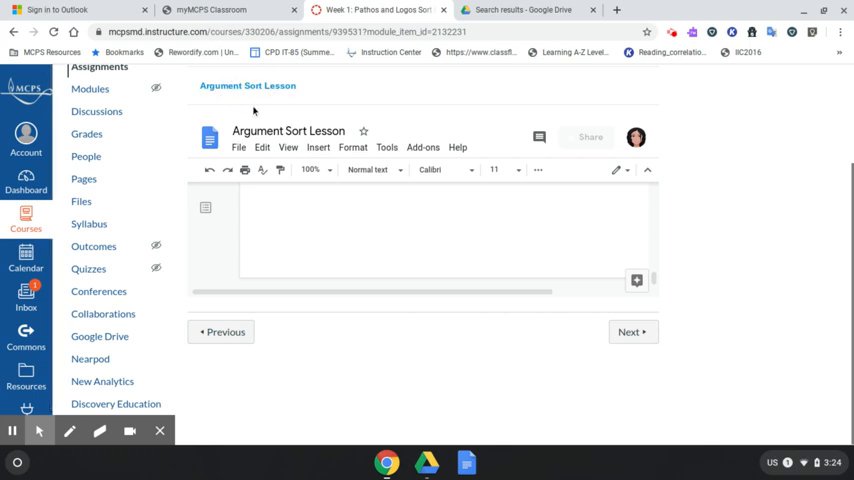
mouse_move(240, 93)
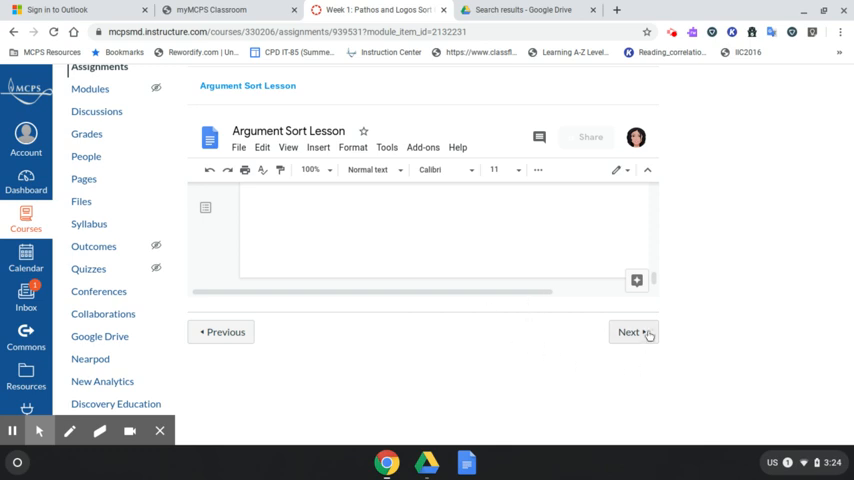
Step: Open Introduction to Rhetorical Appeals-2 and read past its slides to the Instruction section
left_click(632, 331)
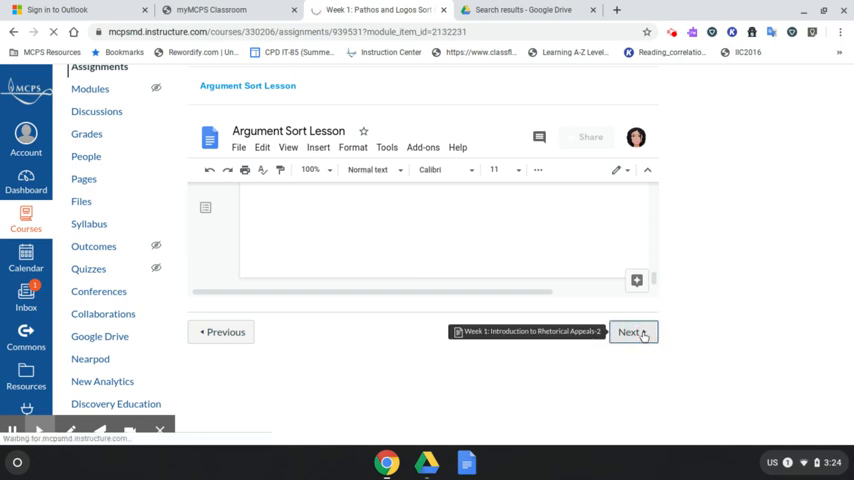
left_click(631, 331)
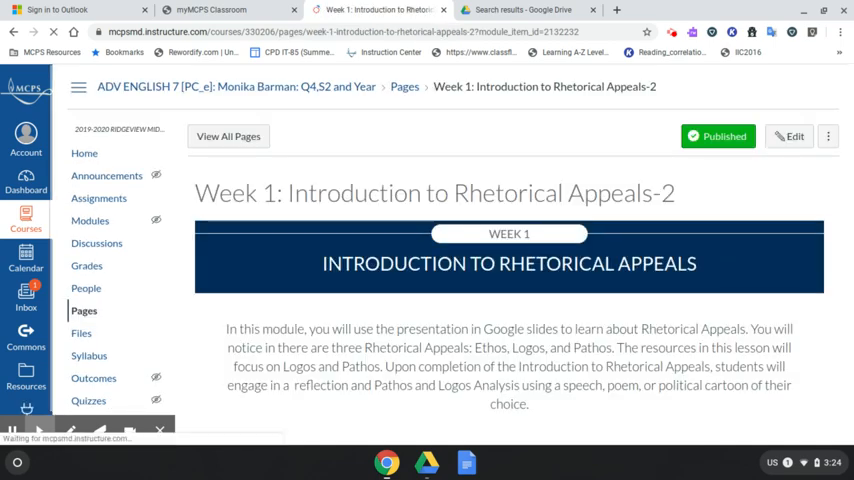
scroll("down", 3)
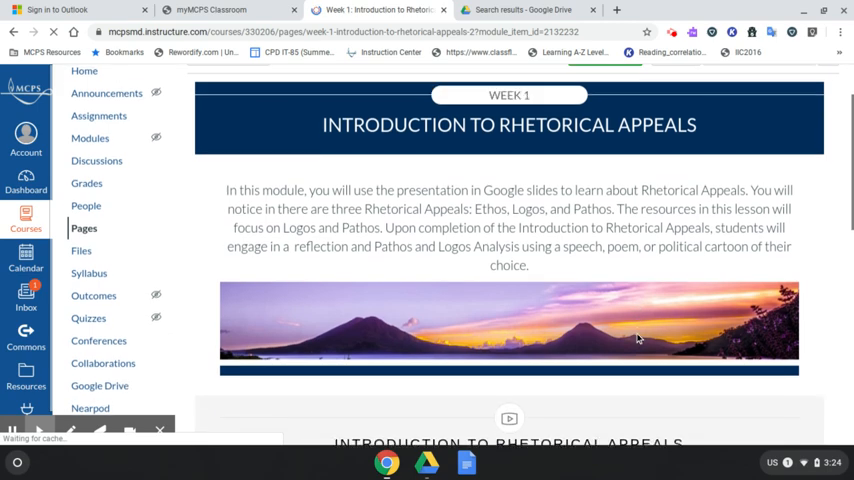
scroll("down", 3)
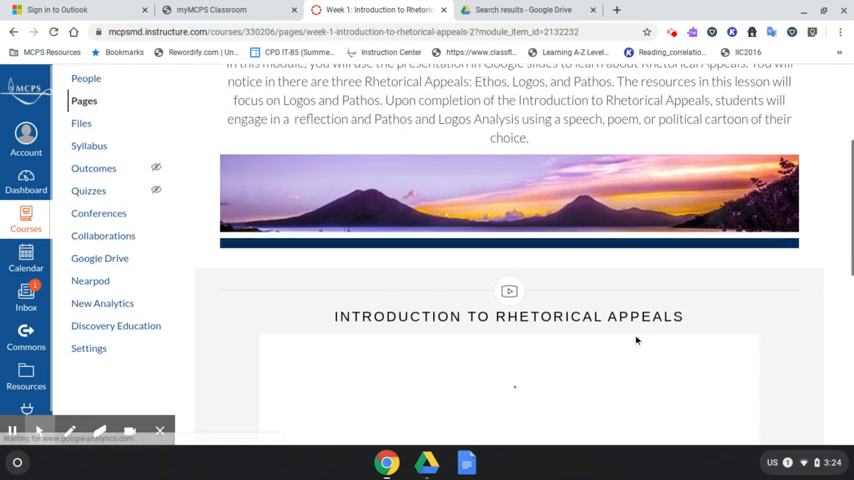
scroll("down", 3)
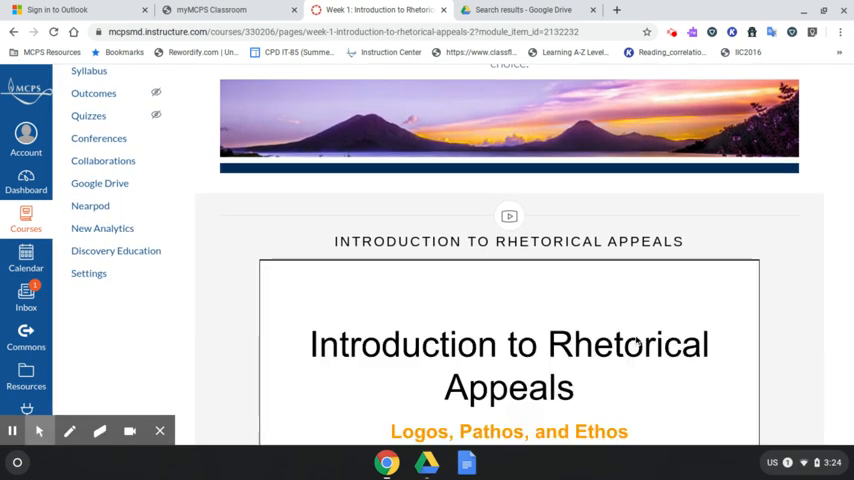
scroll("down", 3)
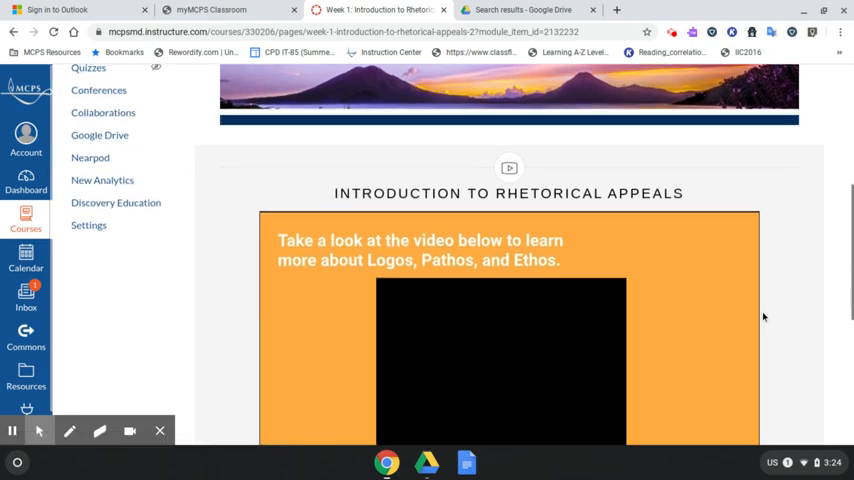
scroll("down", 3)
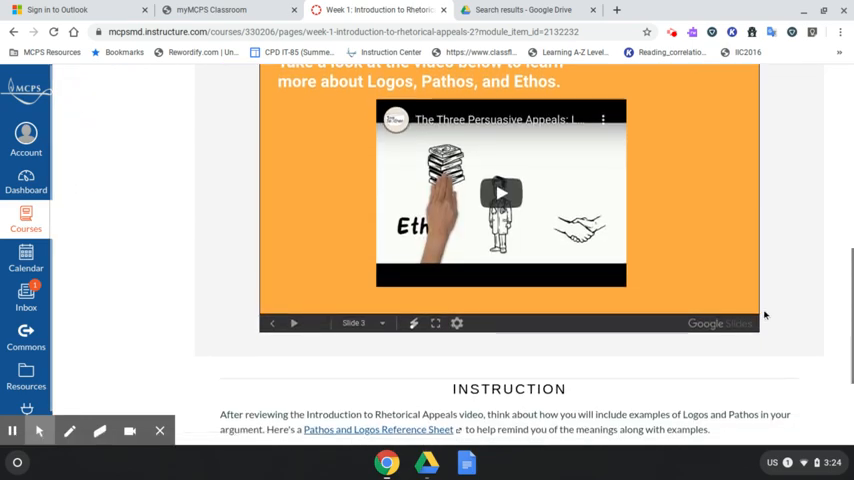
scroll("down", 3)
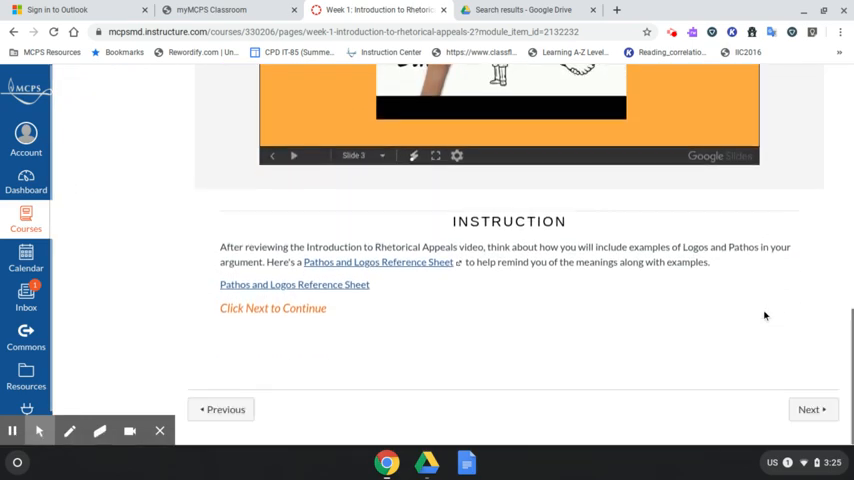
mouse_move(345, 263)
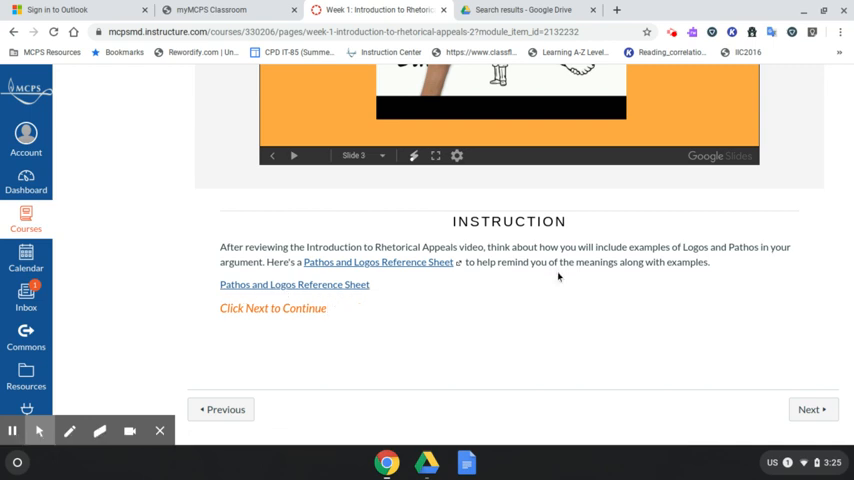
mouse_move(268, 308)
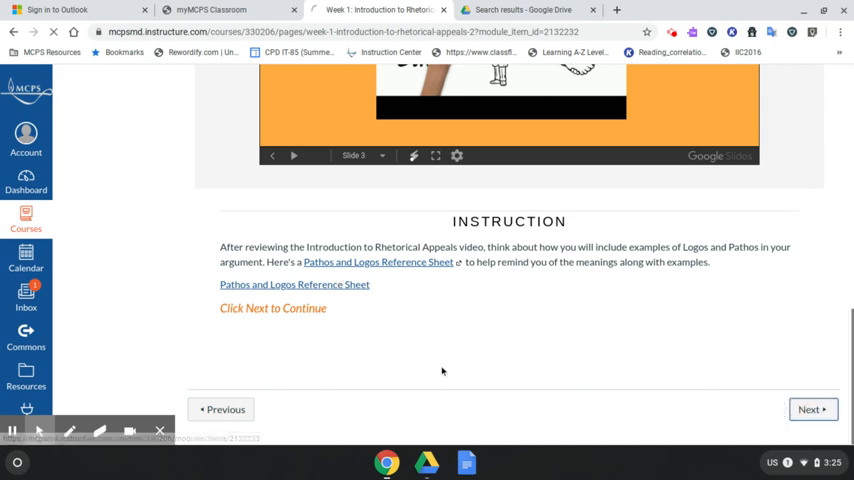
Step: Open the Pathos and Logos Analysis assignment and look through its embedded Google Doc
left_click(810, 414)
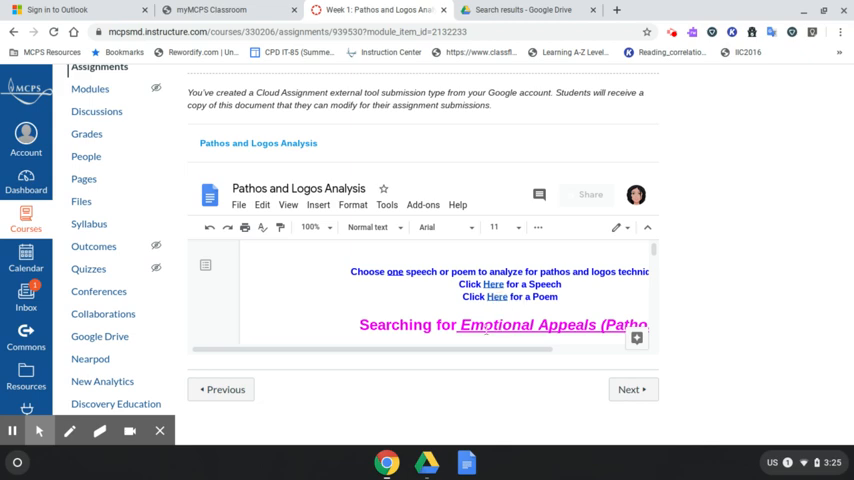
scroll("down", 3)
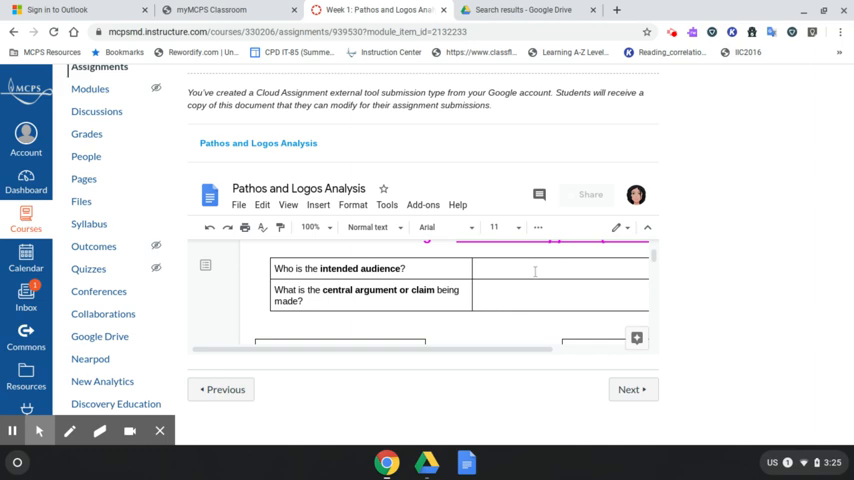
mouse_move(567, 292)
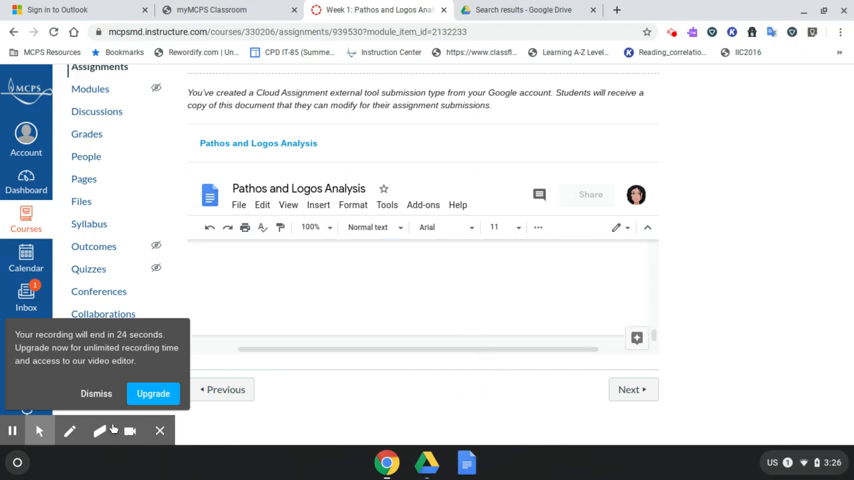
left_click(90, 393)
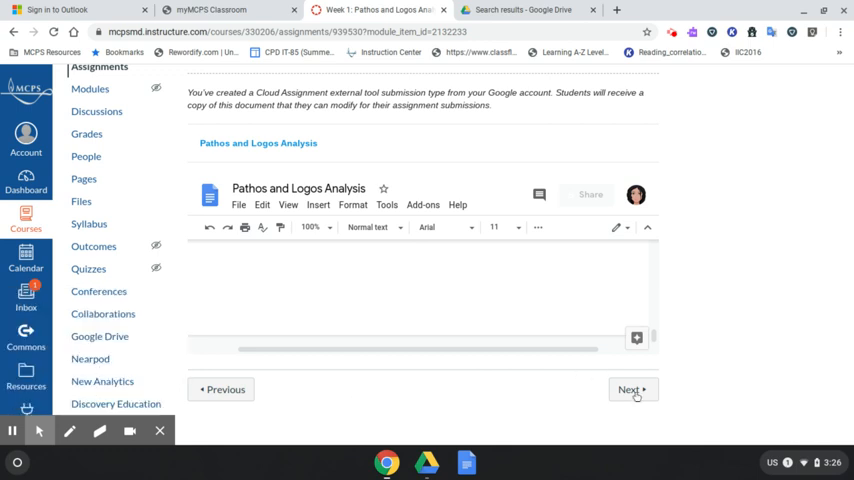
Step: Skim the Week 1: Weekly Wrap-Up-2 page and continue to the 7.4 Exit Ticket assignment
left_click(632, 388)
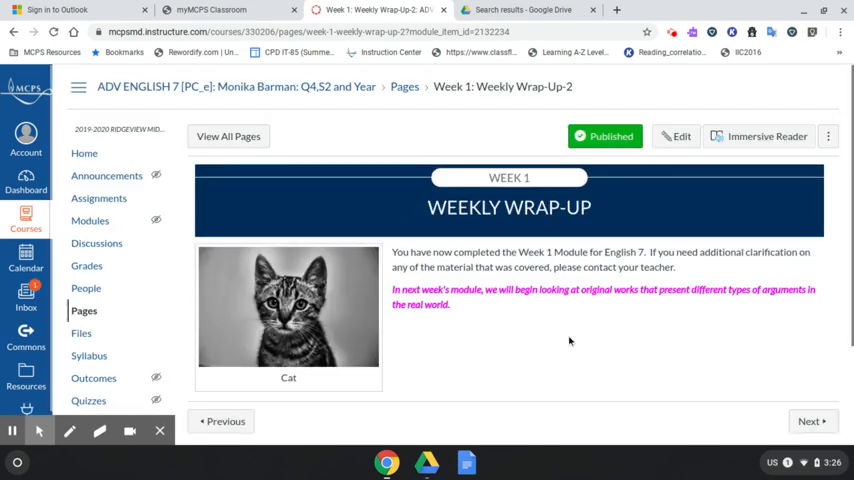
scroll("down", 3)
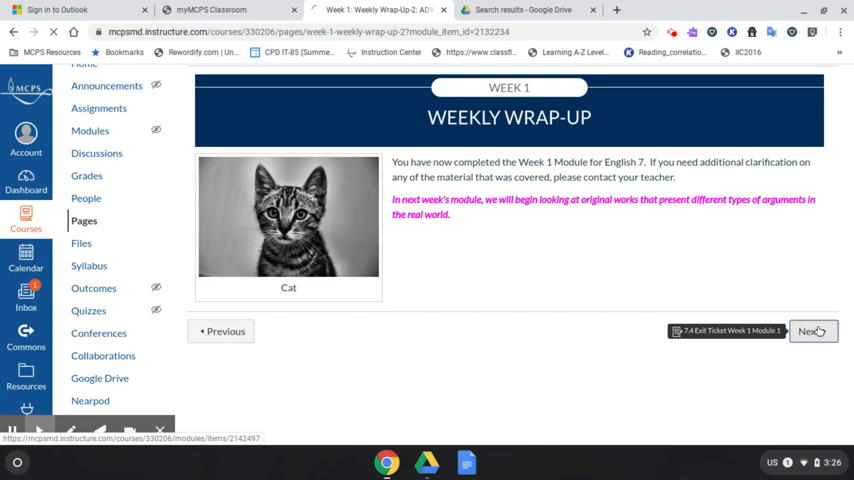
left_click(812, 331)
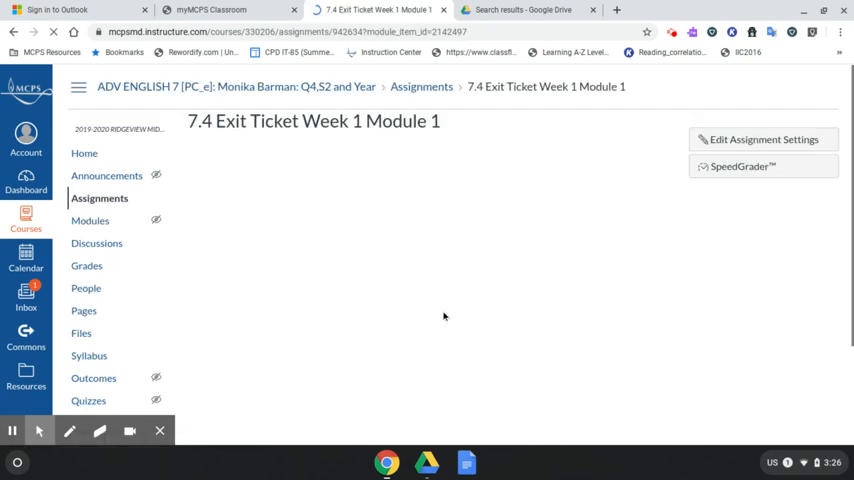